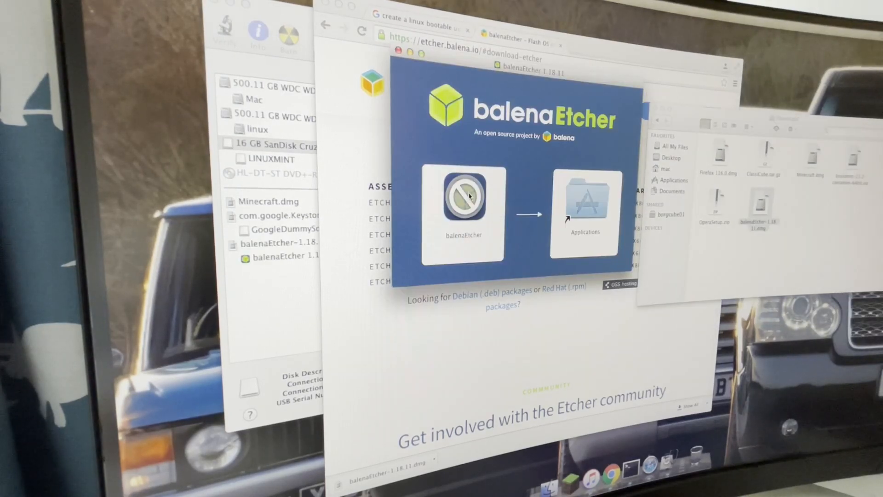
- Attempt to launch balenaEtcher and dismiss the unsupported macOS version warning
double_click(463, 203)
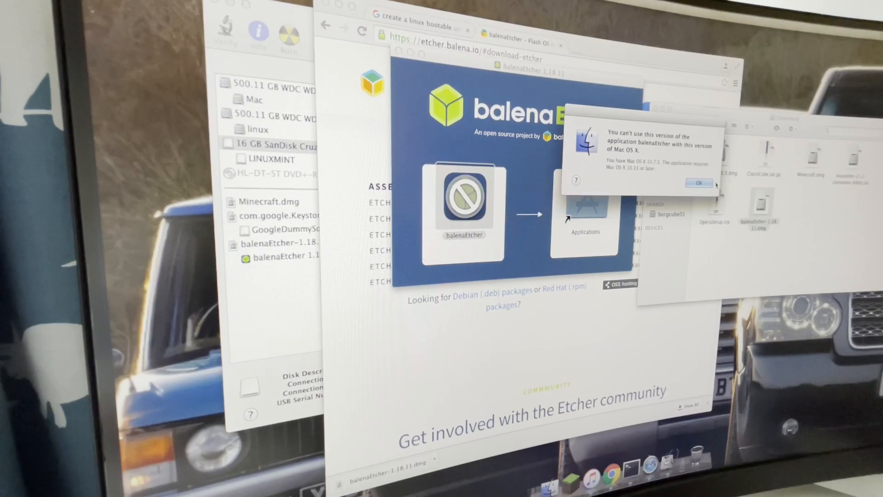
left_click(701, 183)
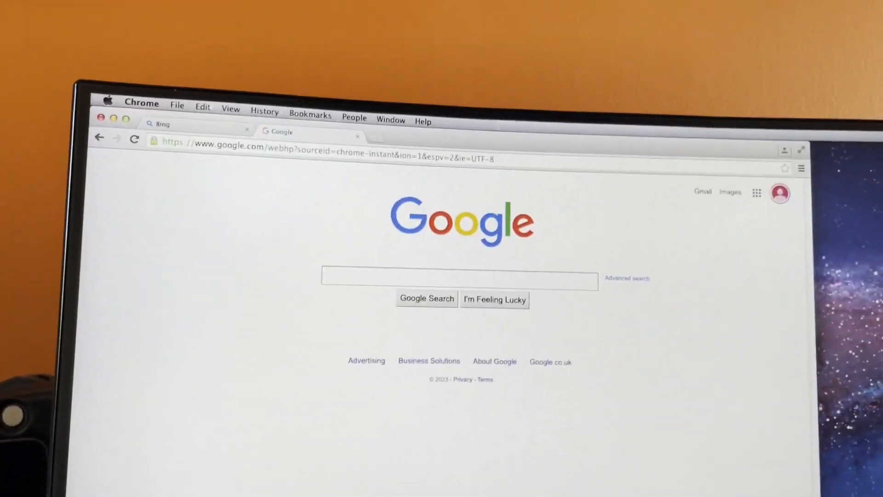
- Search Google for 'youtube kids' via the suggestion and go to the youtubekids.com result
type("yout")
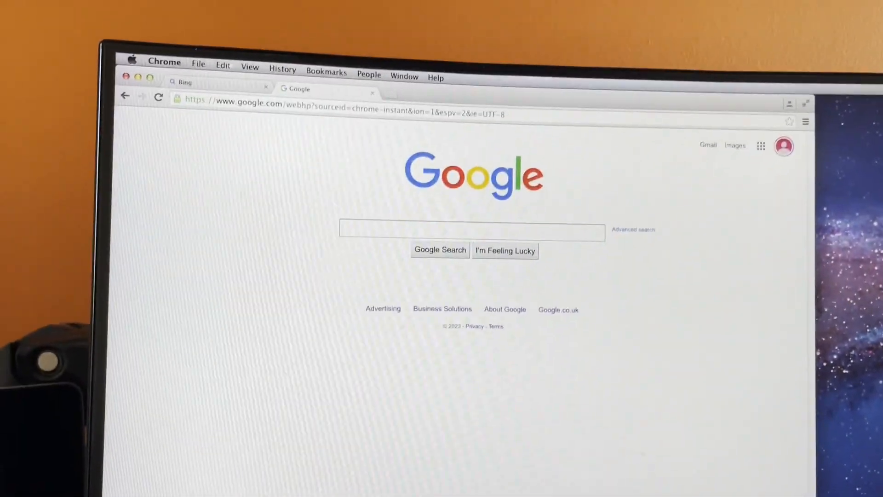
type("you")
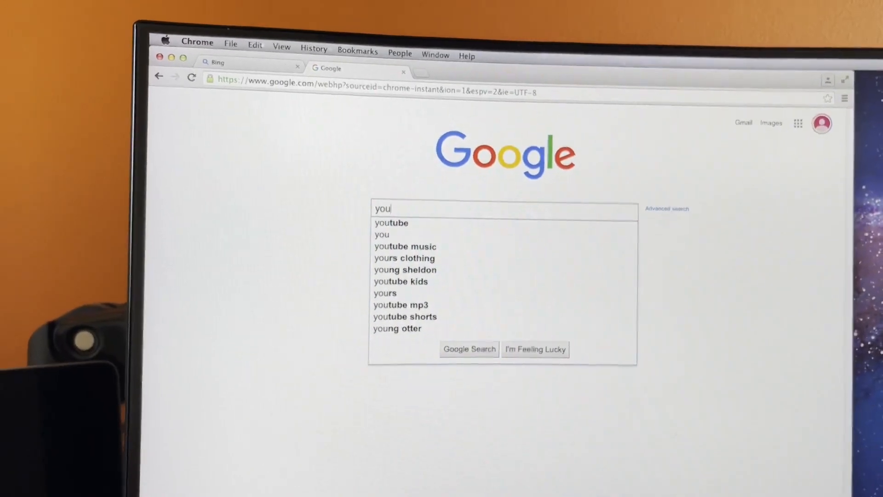
left_click(413, 278)
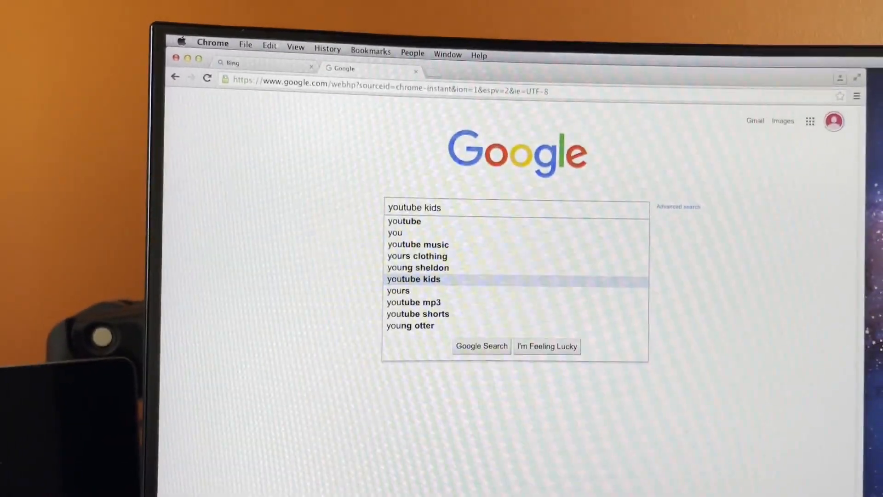
left_click(413, 278)
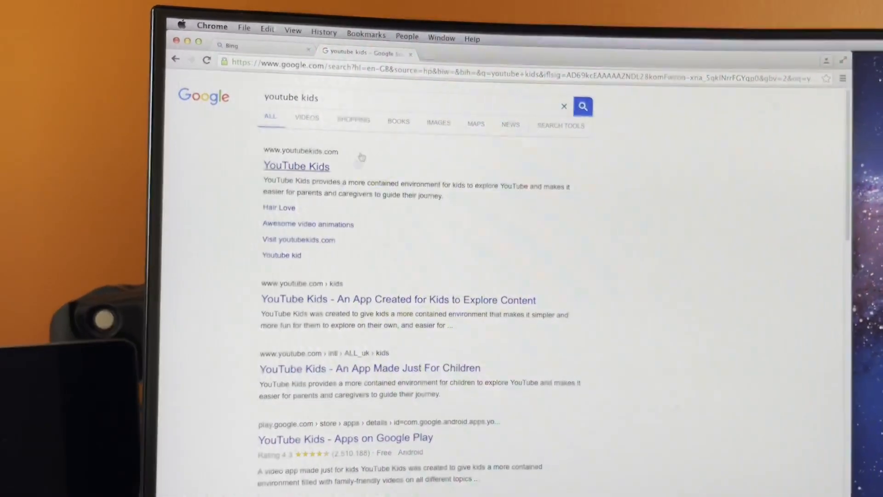
left_click(296, 165)
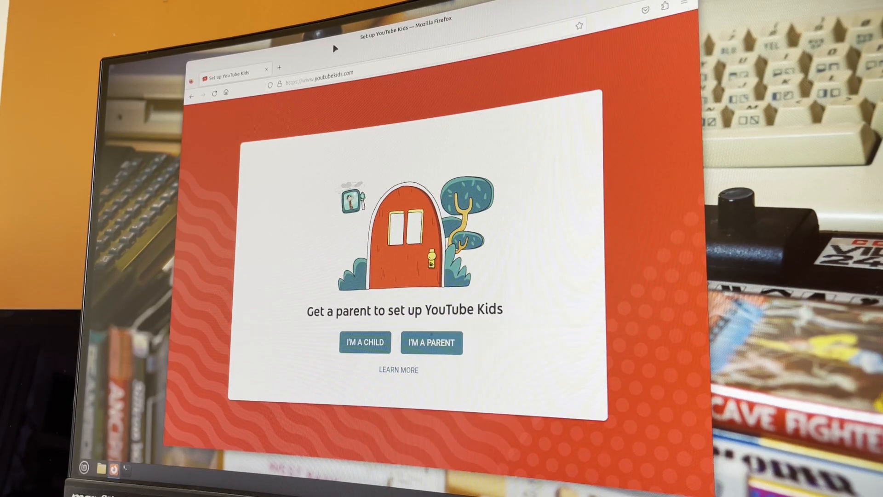
mouse_move(279, 107)
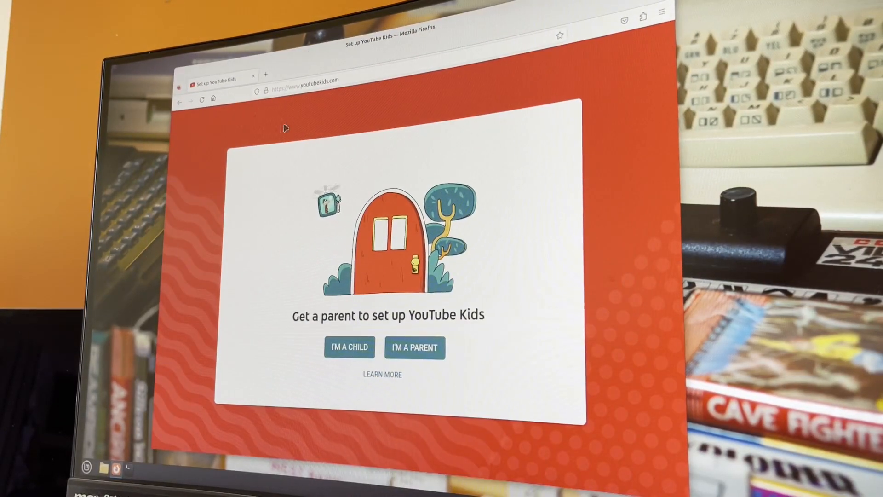
mouse_move(192, 256)
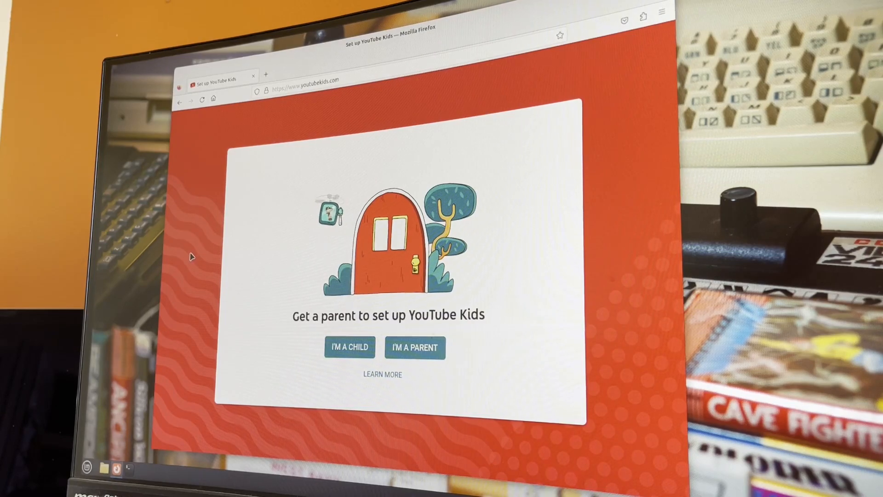